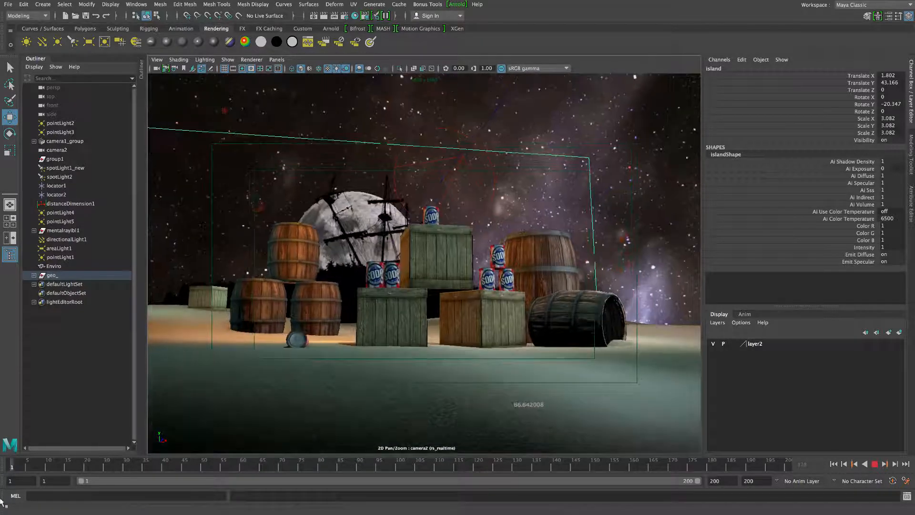
Create camera3 from Create > Cameras and look through it in the viewport
left_click(42, 4)
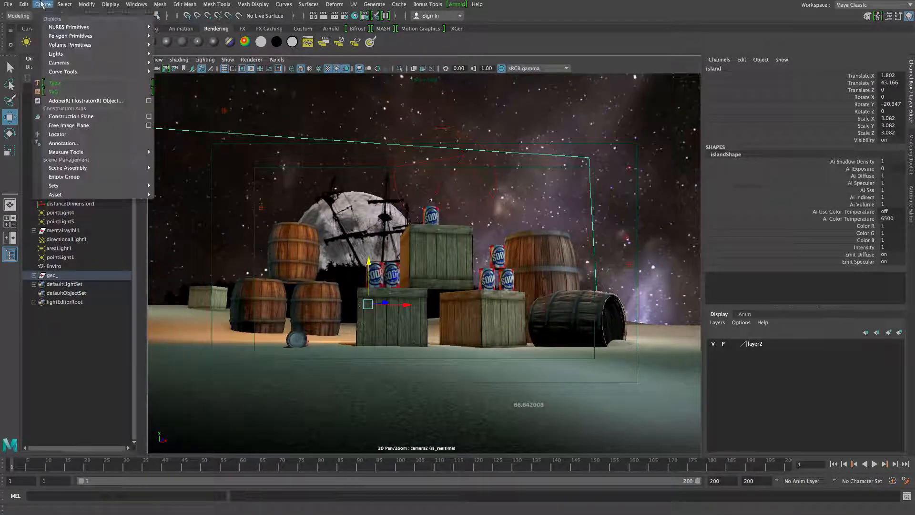
mouse_move(55, 53)
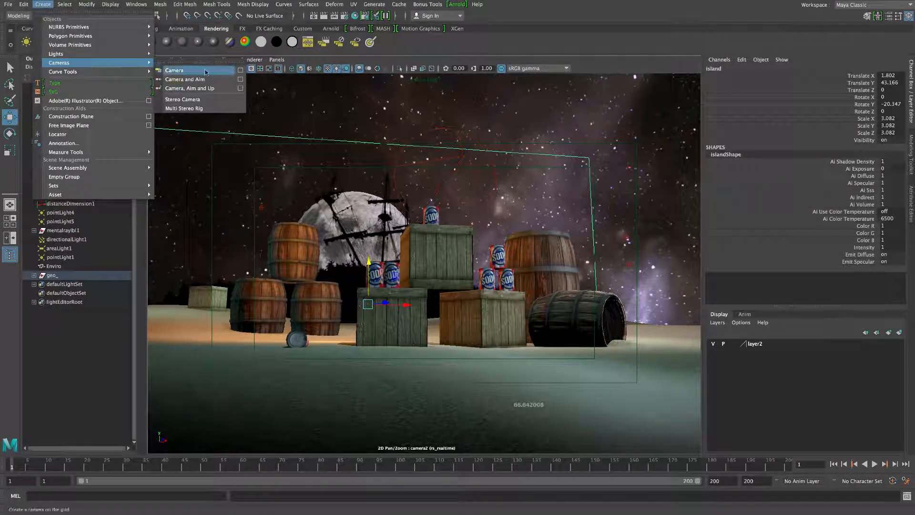
left_click(173, 69)
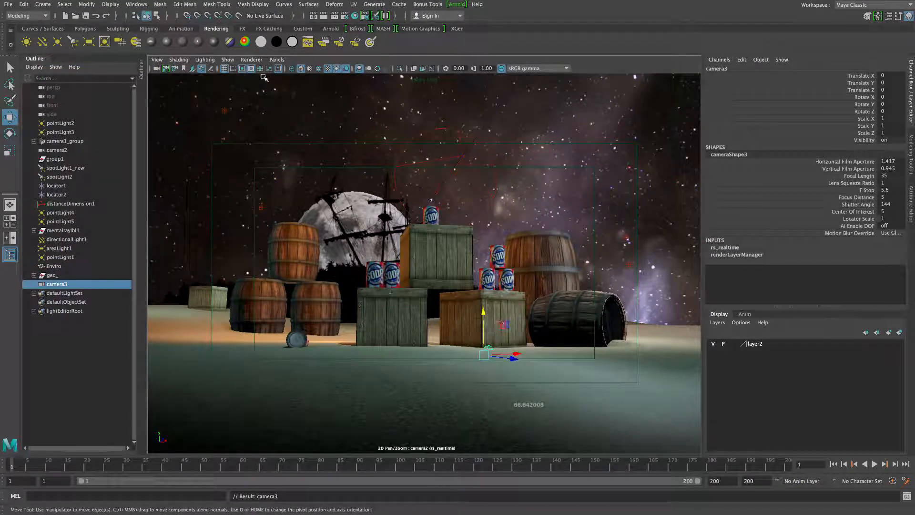
left_click(277, 59)
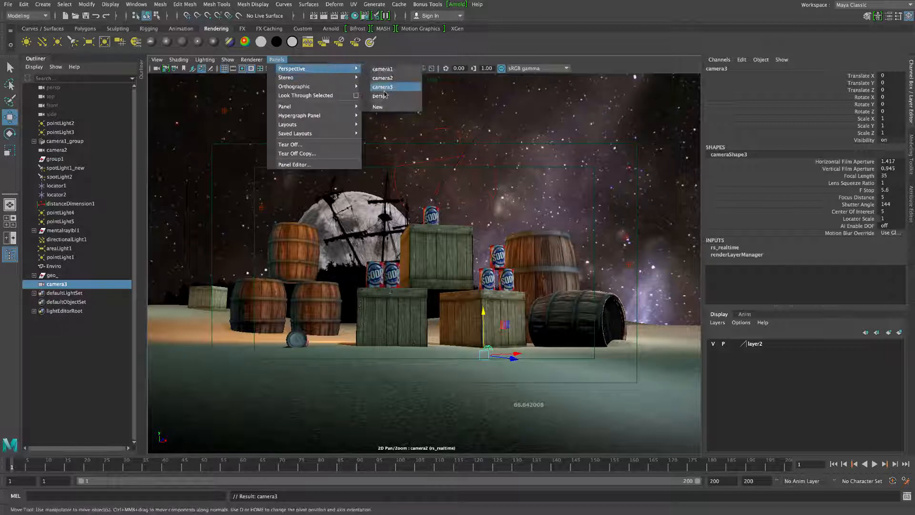
mouse_move(379, 95)
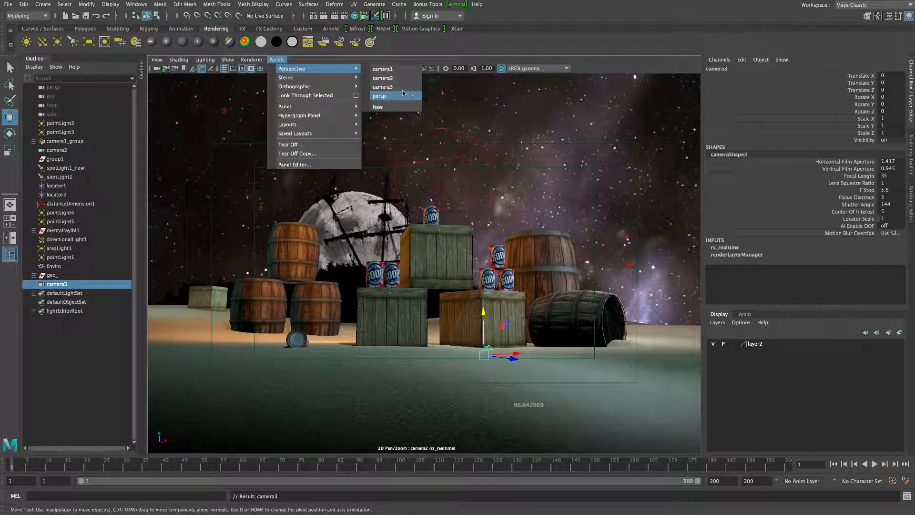
mouse_move(305, 96)
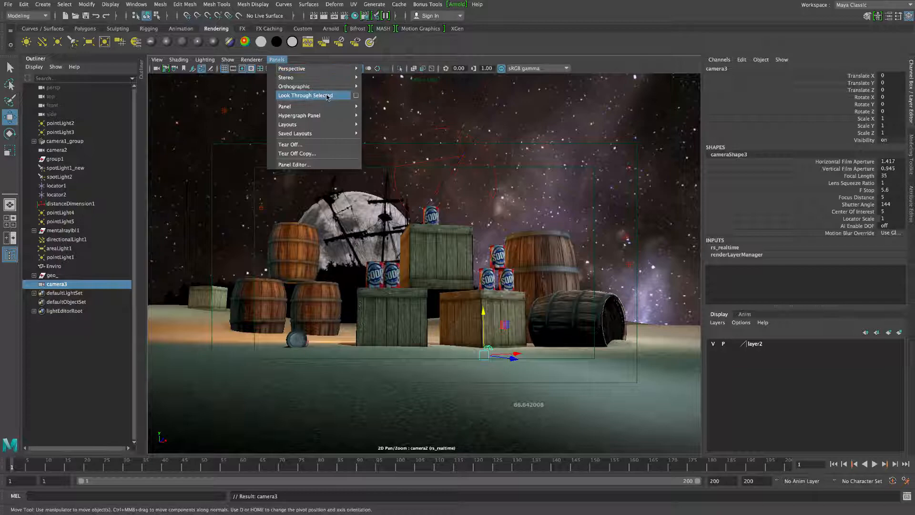
left_click(305, 95)
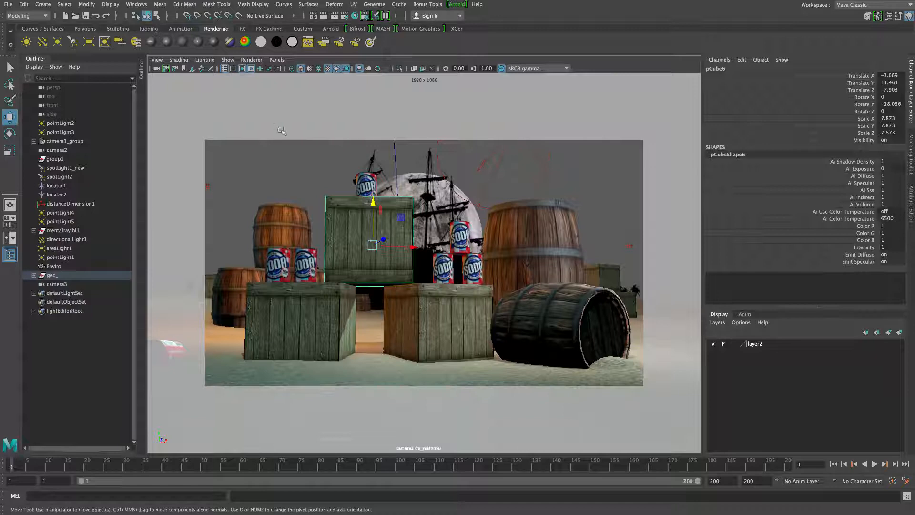
mouse_move(251, 68)
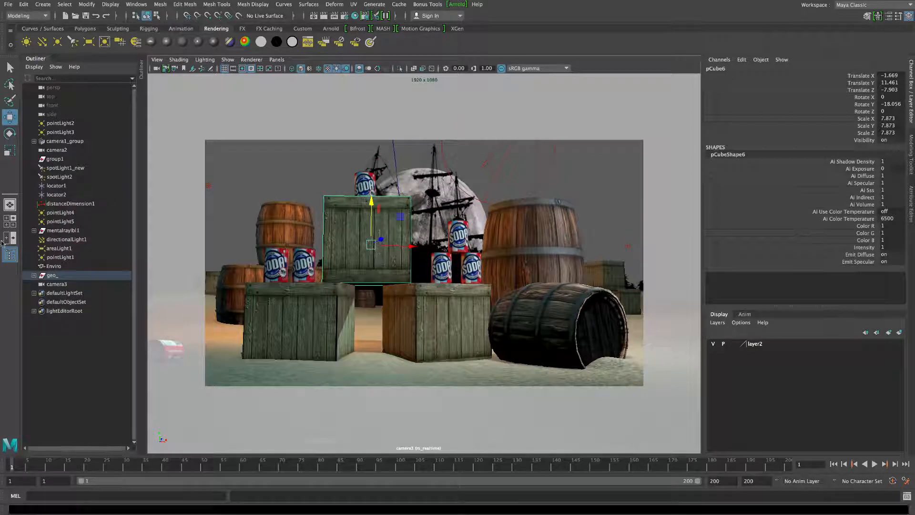
Key camera3 at frame 1, then key its dollied-out wide shot at frame 120
left_click(56, 284)
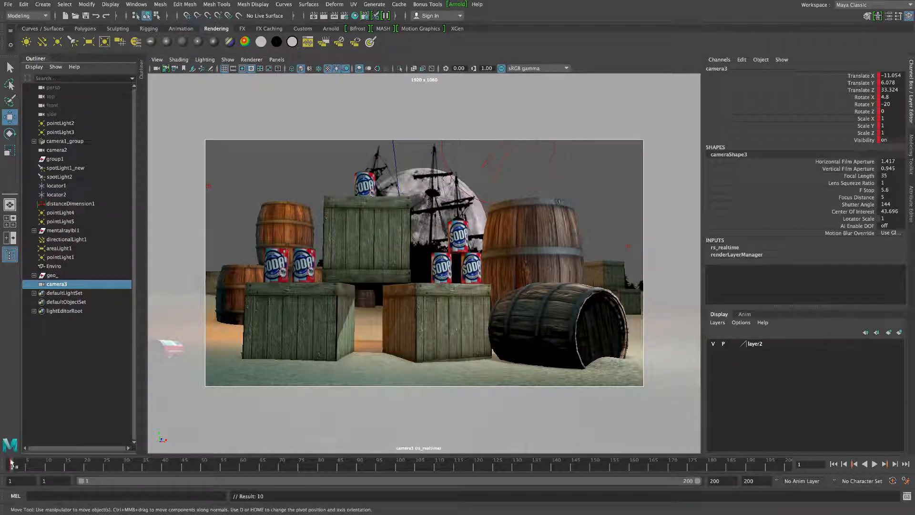
left_click(478, 466)
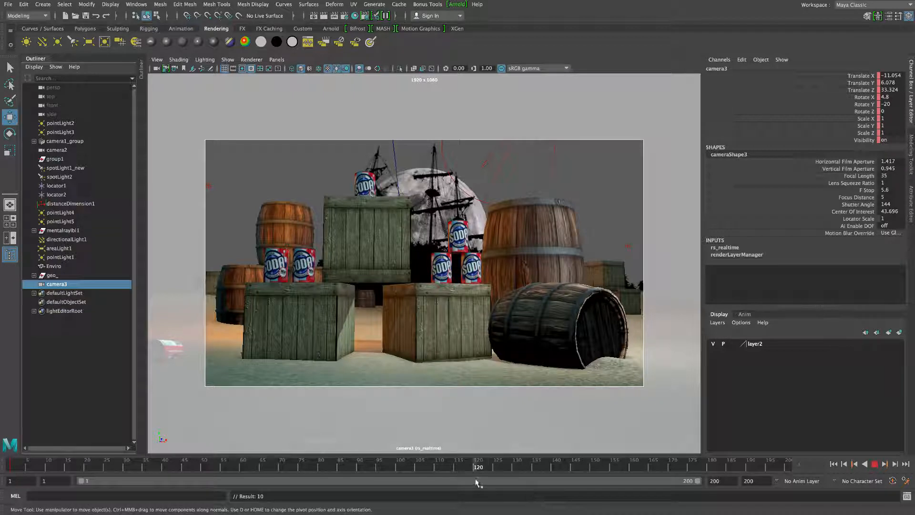
left_click(366, 239)
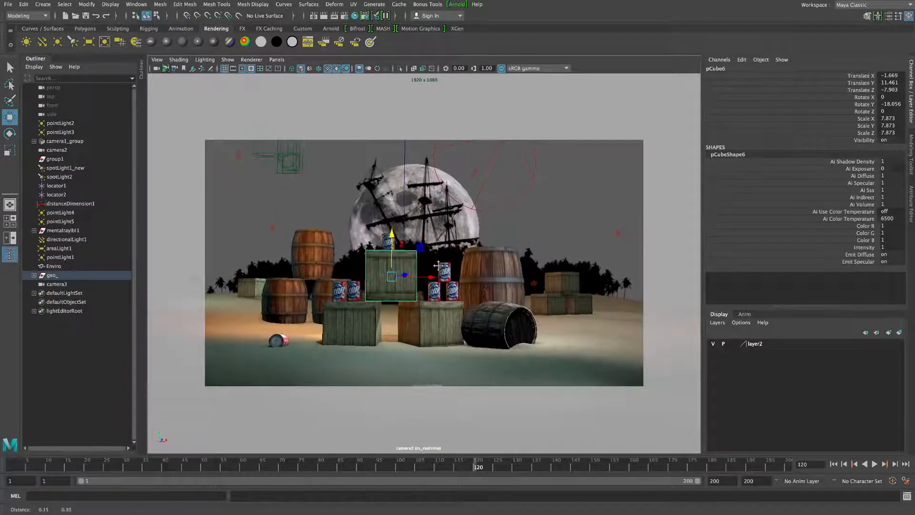
left_click(56, 284)
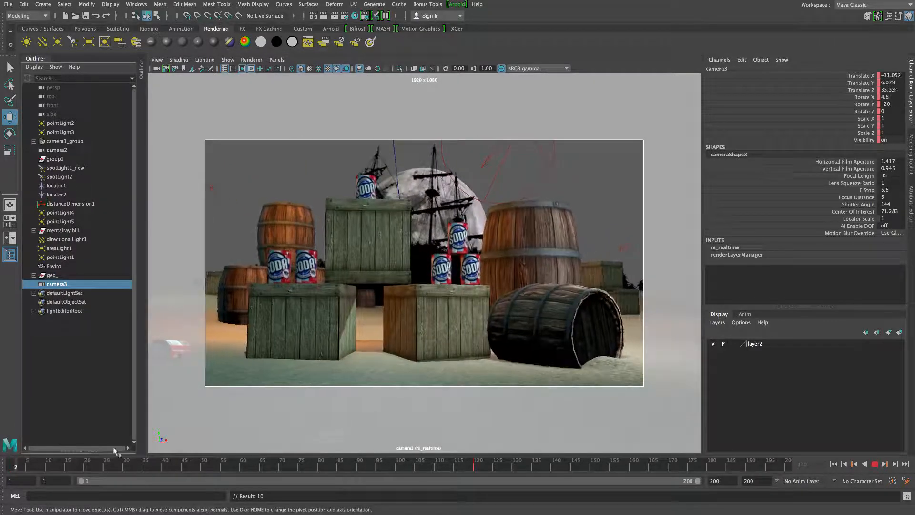
left_click(479, 466)
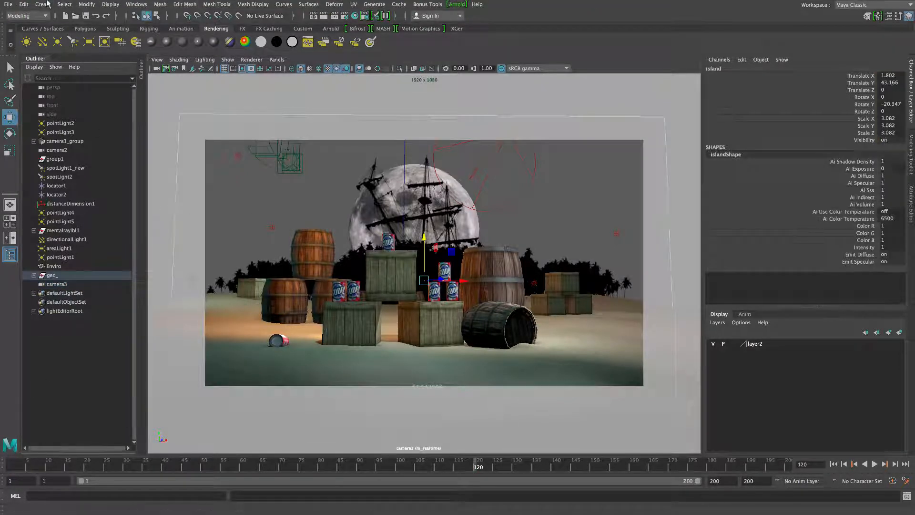
Create camera4 from Create > Cameras alongside the keyframed camera3
left_click(43, 4)
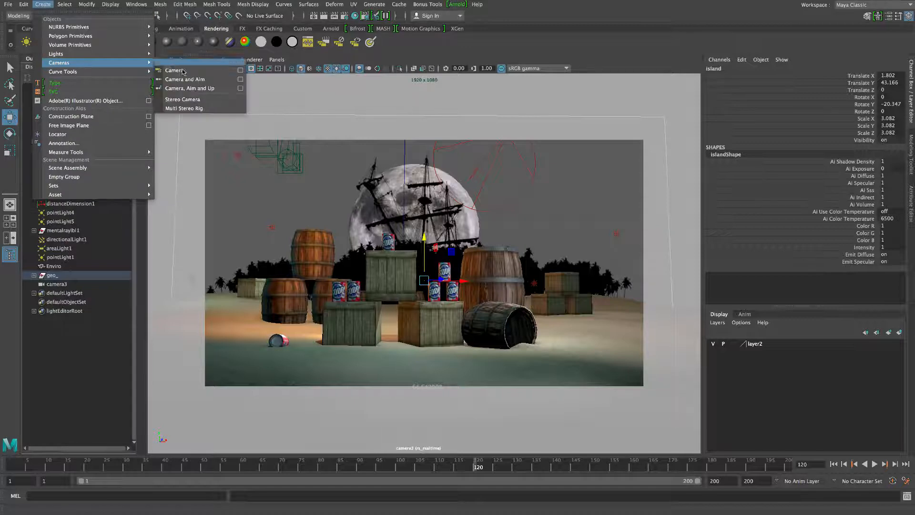
left_click(174, 69)
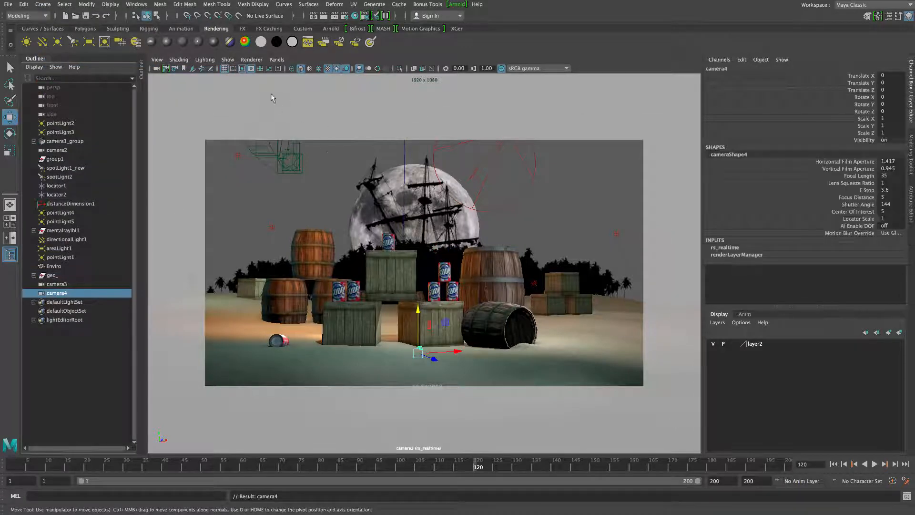
left_click(276, 59)
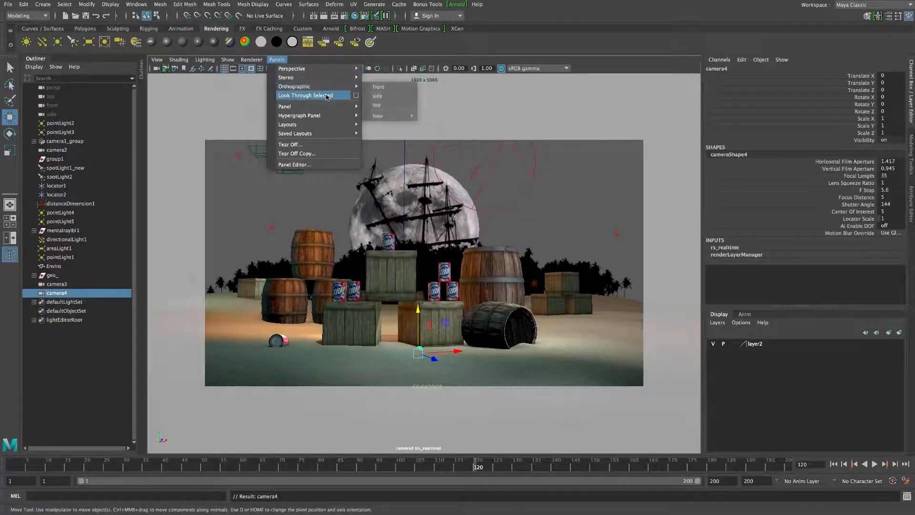
mouse_move(365, 150)
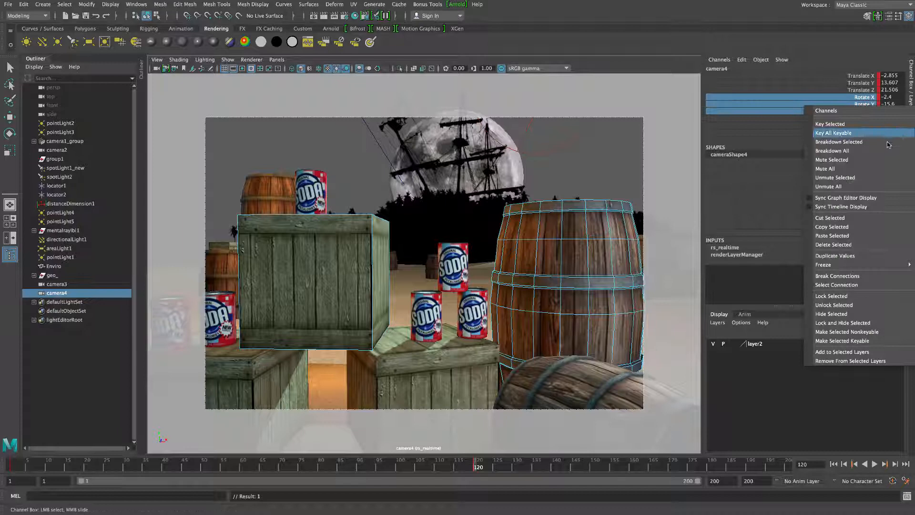
mouse_move(856, 236)
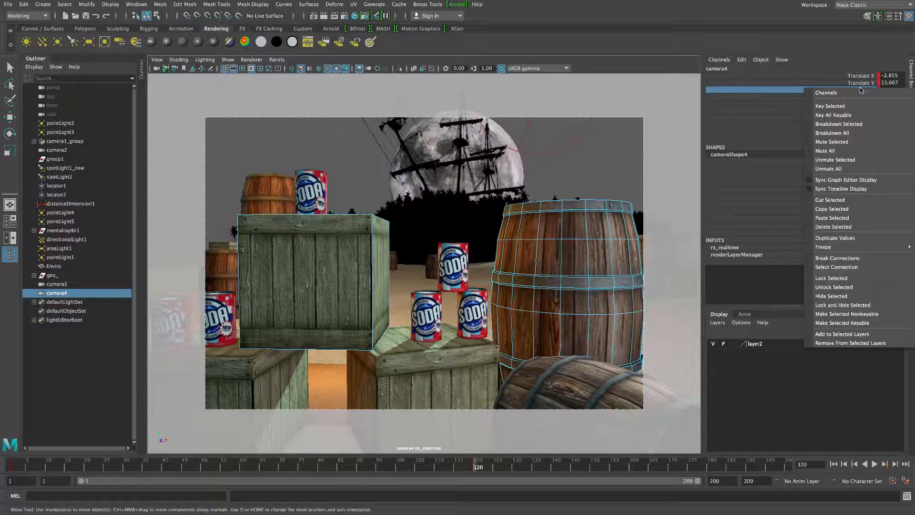
mouse_move(837, 258)
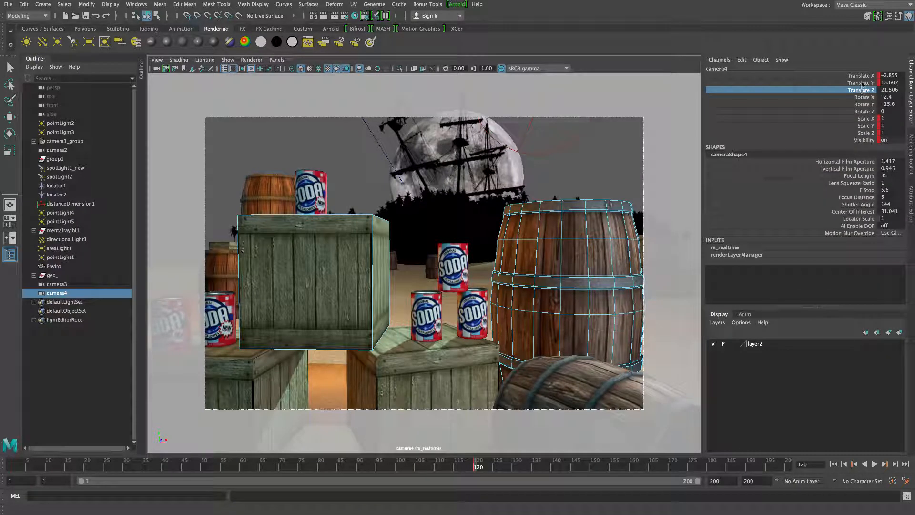
Key all of camera4's transforms on its close crate-and-soda-can framing
left_click(861, 82)
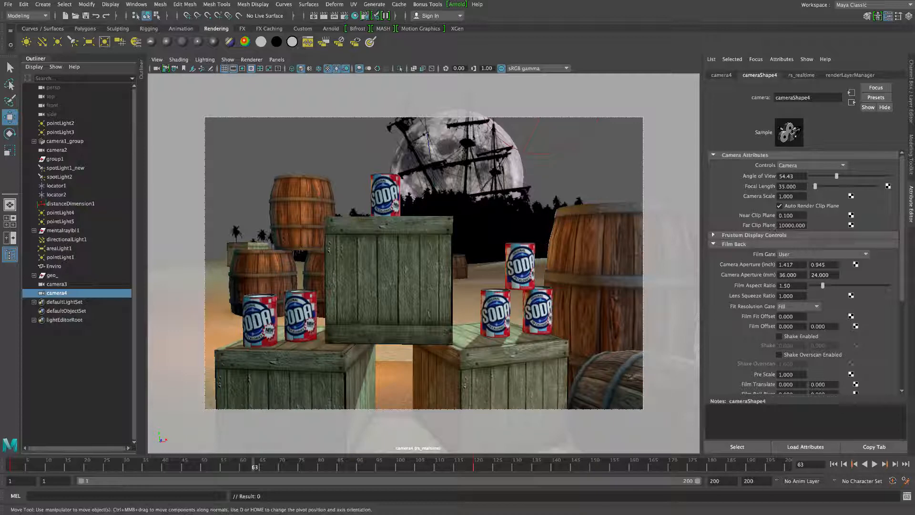
Raise cameraShape4's Far Clip Plane to 20000 so the starry sky shows
triple_click(792, 225)
type("80000.000")
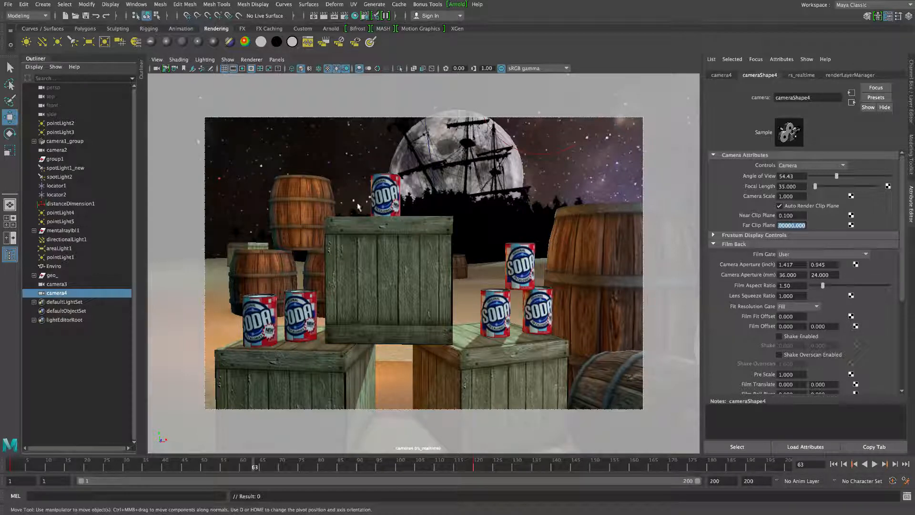
mouse_move(399, 341)
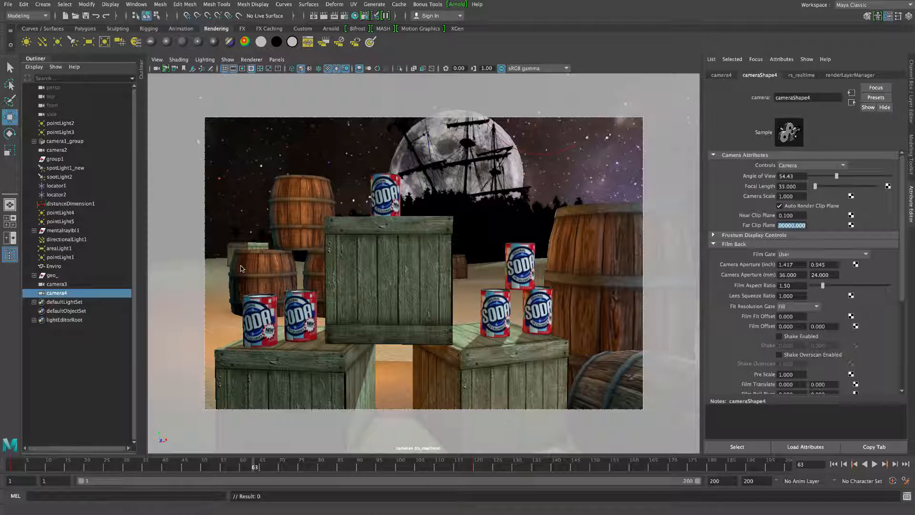
mouse_move(563, 228)
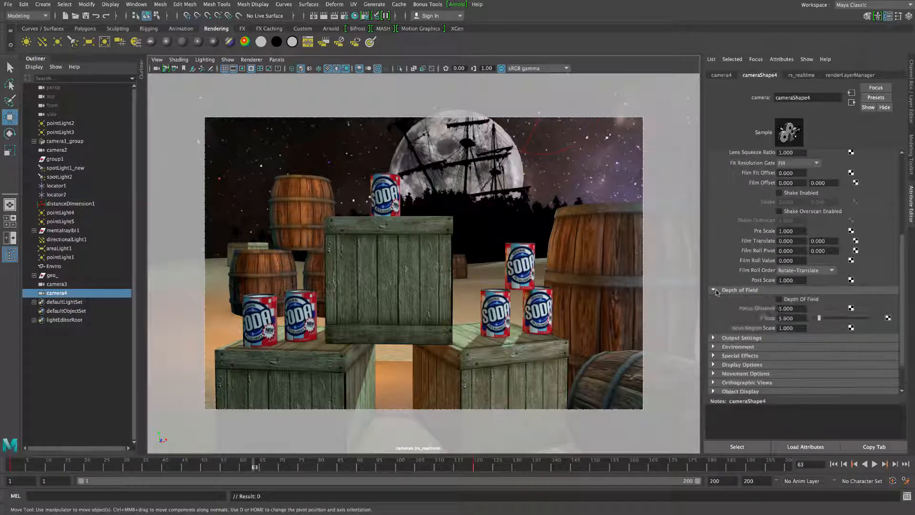
Enable Depth Of Field on cameraShape4, review F Stop, and select the top soda can
left_click(779, 299)
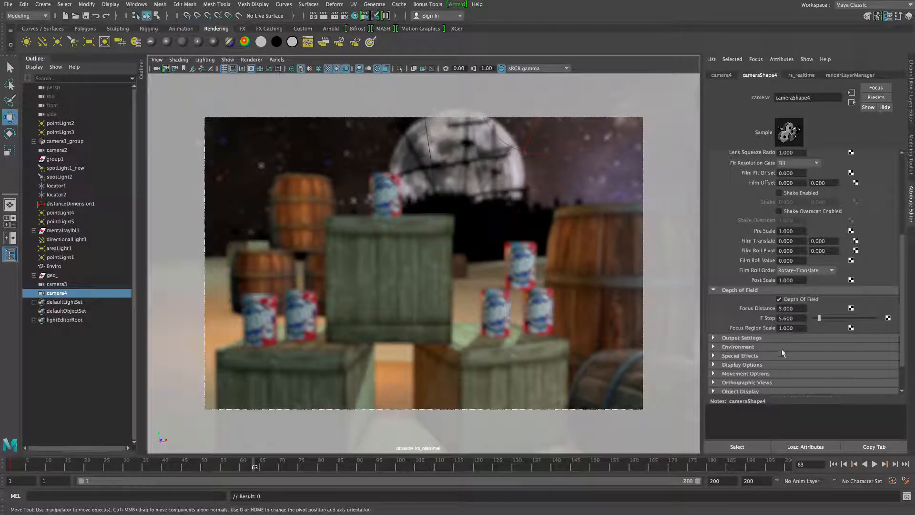
triple_click(788, 319)
type("5.000")
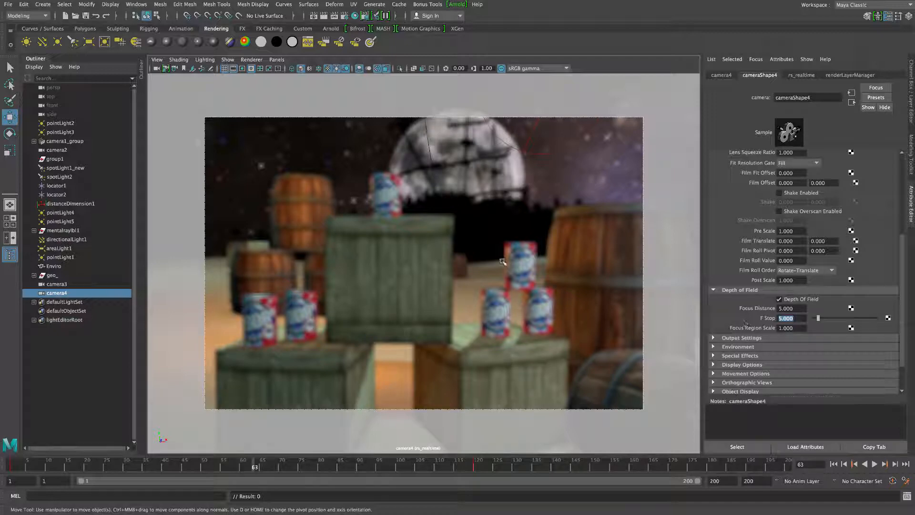
left_click(385, 193)
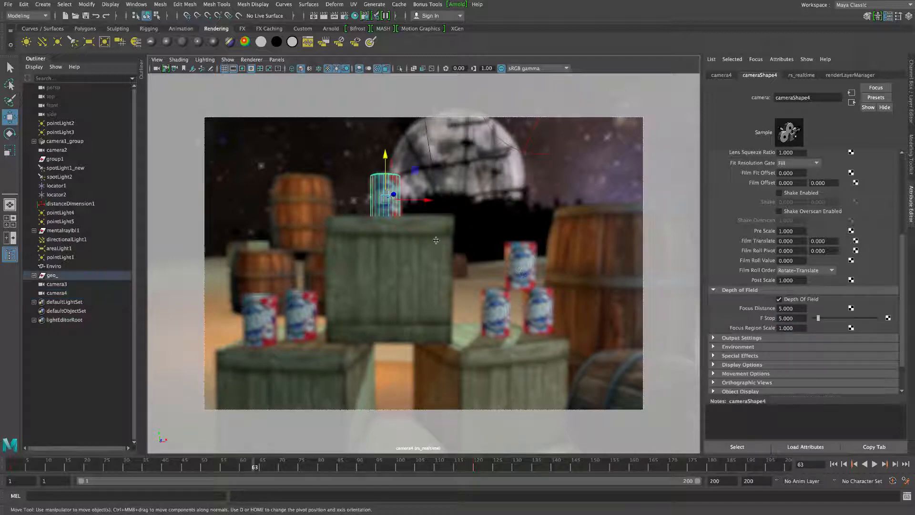
Turn on the Object Details heads-up display for the selected soda can
left_click(385, 193)
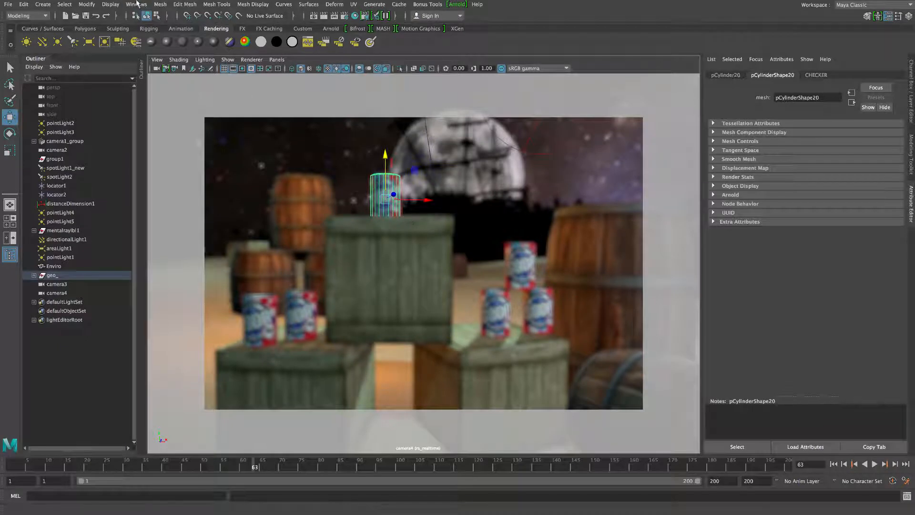
left_click(110, 4)
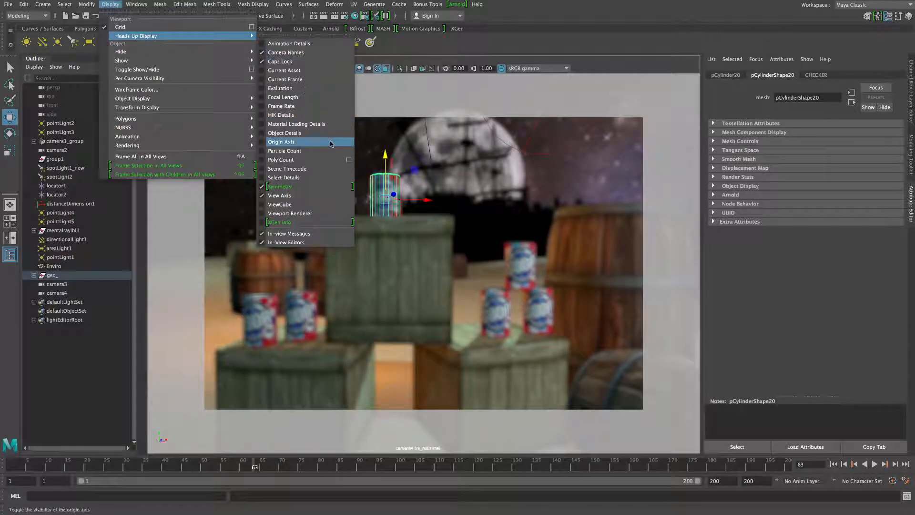
mouse_move(284, 133)
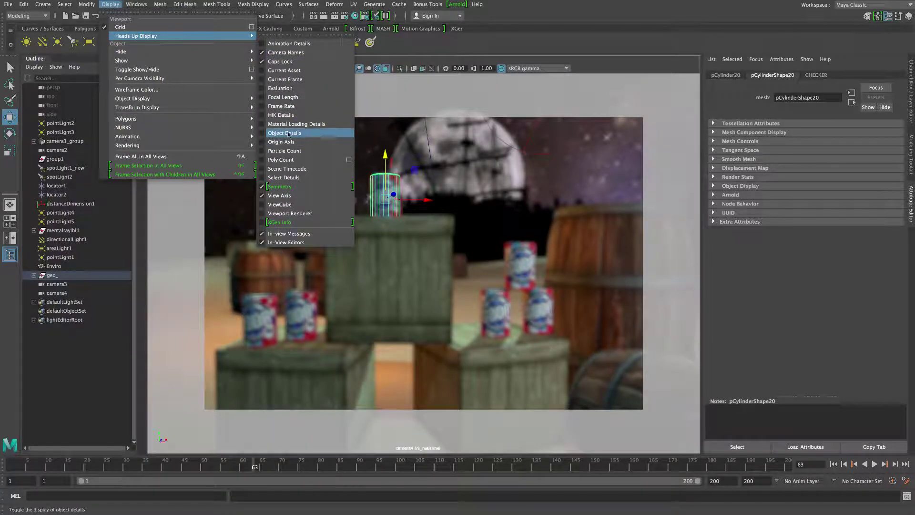
left_click(285, 132)
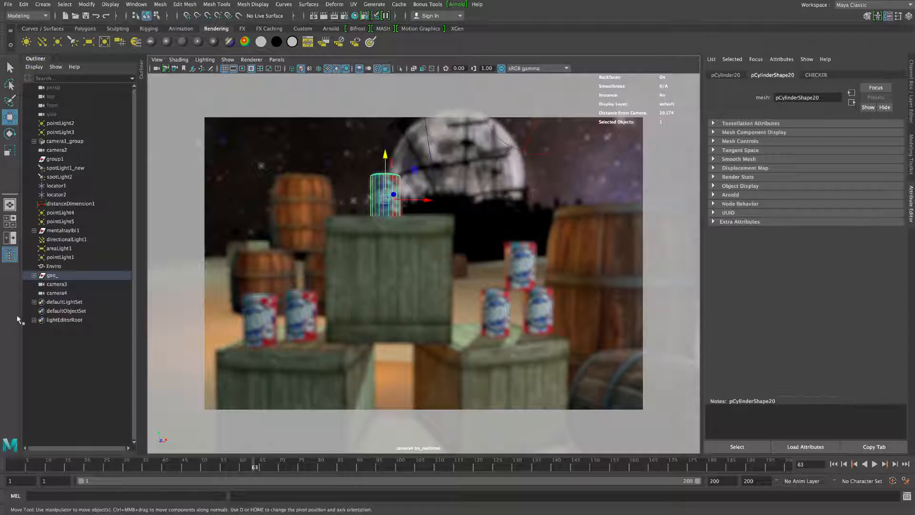
Set camera4's Focus Distance to 29.1 and raise its F Stop for sharp focus
left_click(57, 292)
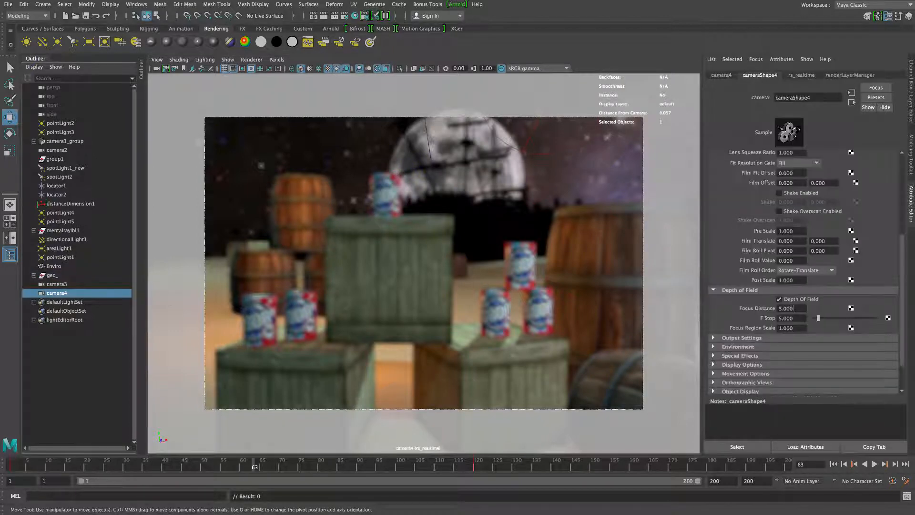
triple_click(791, 308)
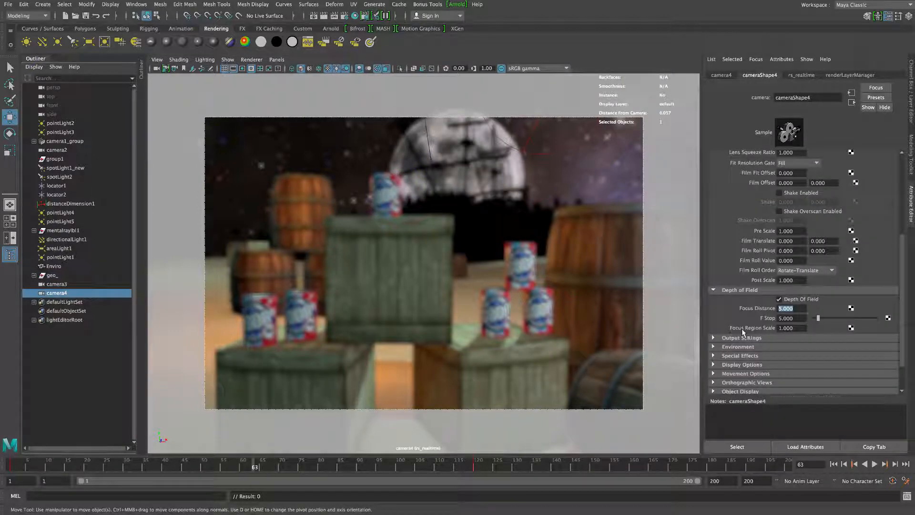
type("29.1")
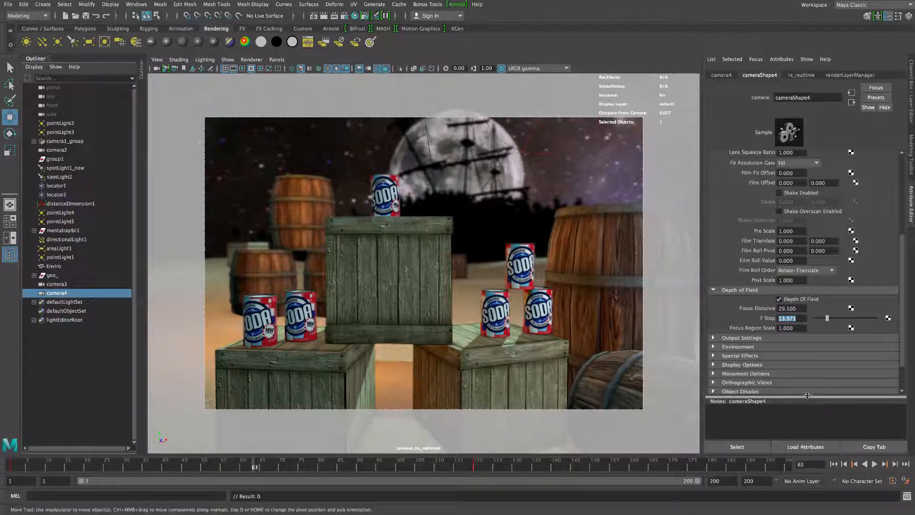
type("13.000")
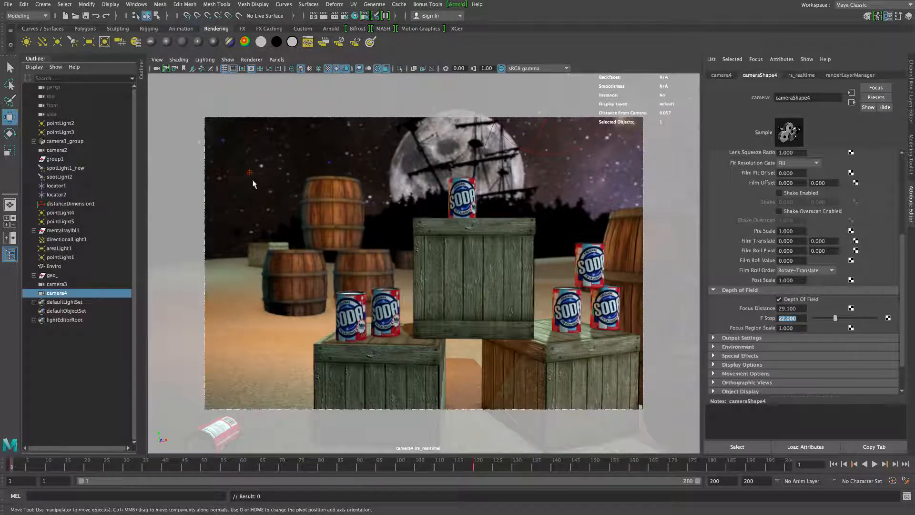
Look through camera2, set Time Slider playback to Real-time, and replay its move from the start
left_click(276, 59)
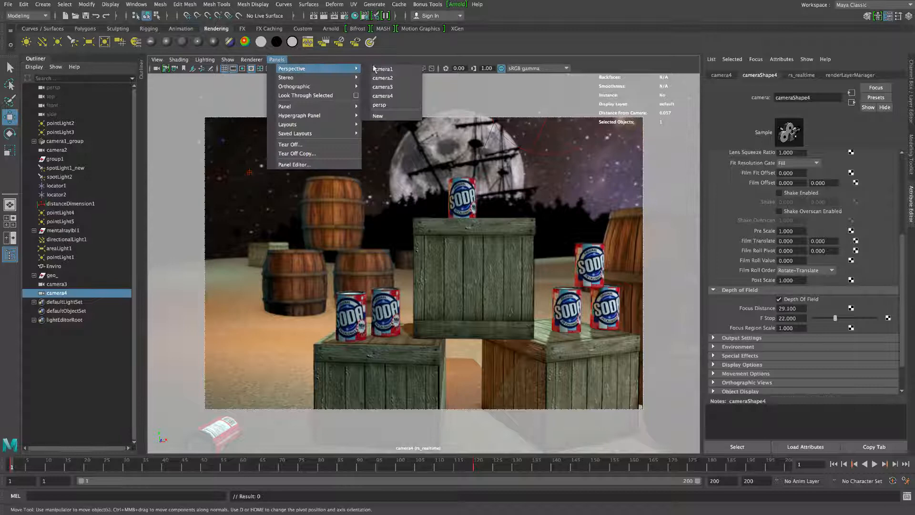
mouse_move(383, 77)
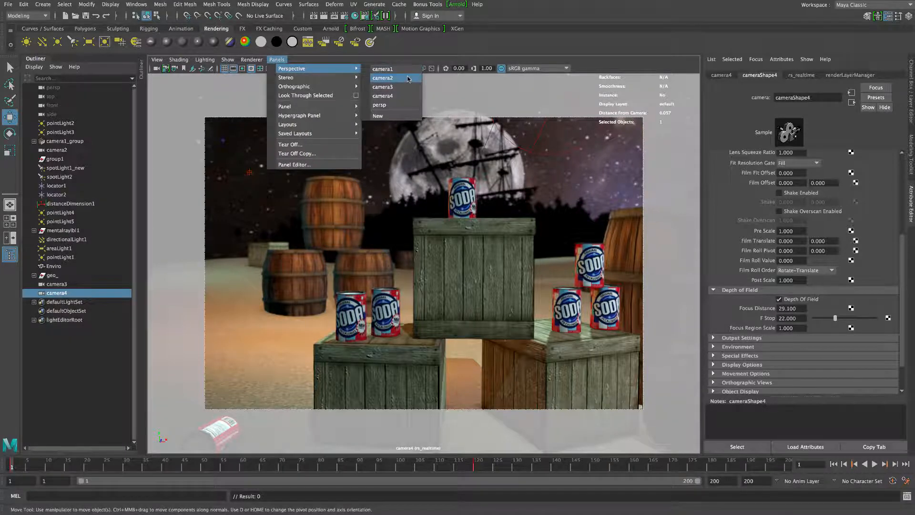
left_click(383, 77)
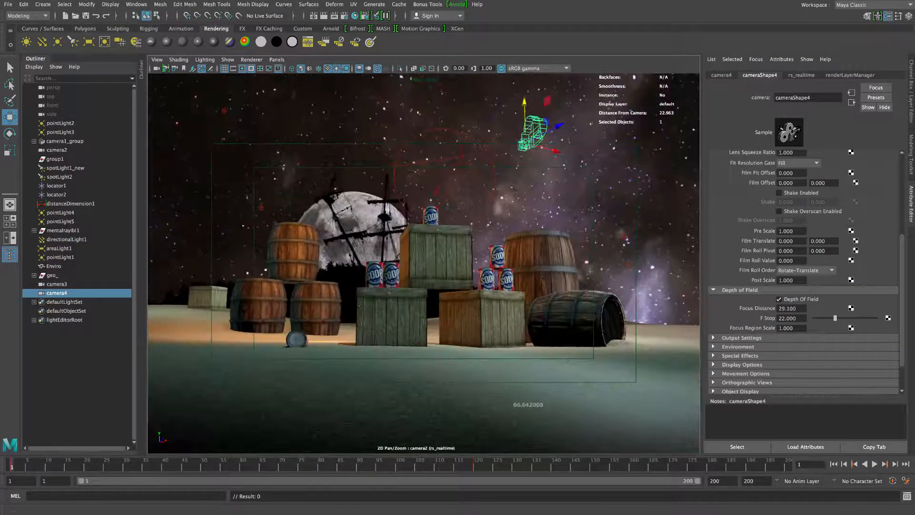
left_click(874, 464)
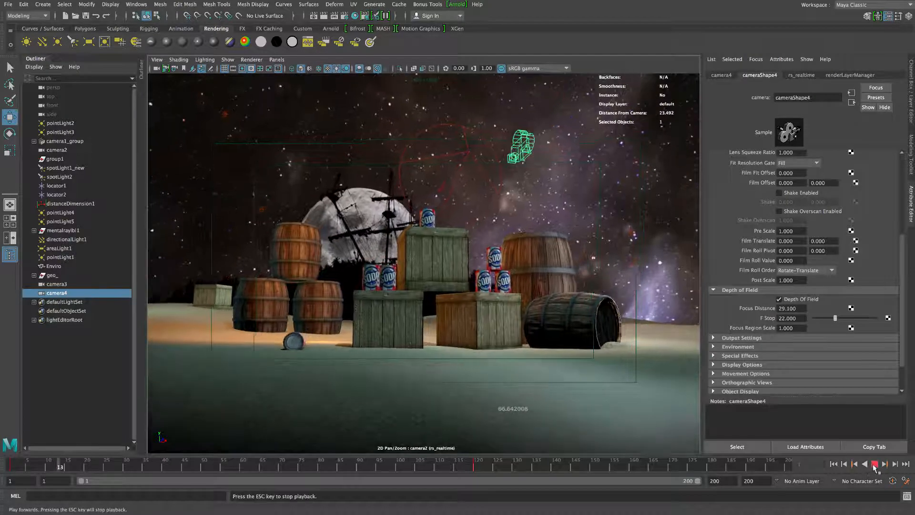
right_click(526, 465)
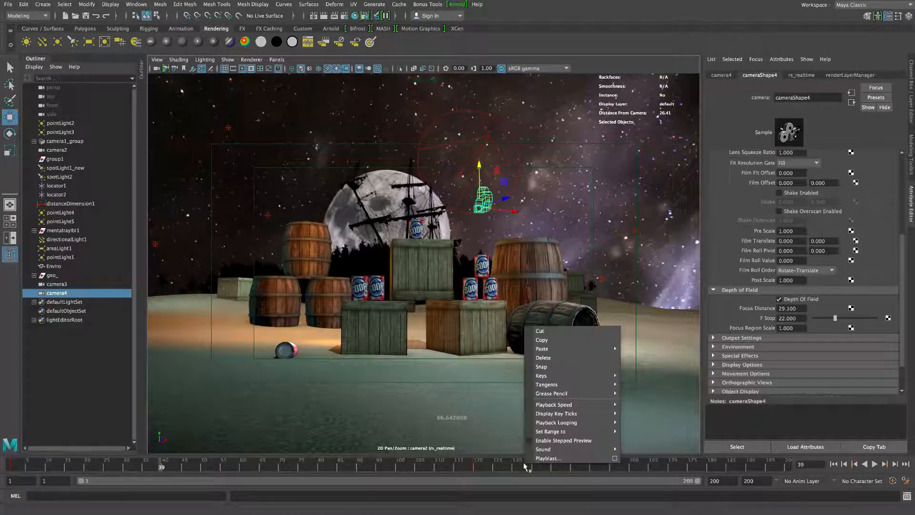
mouse_move(555, 423)
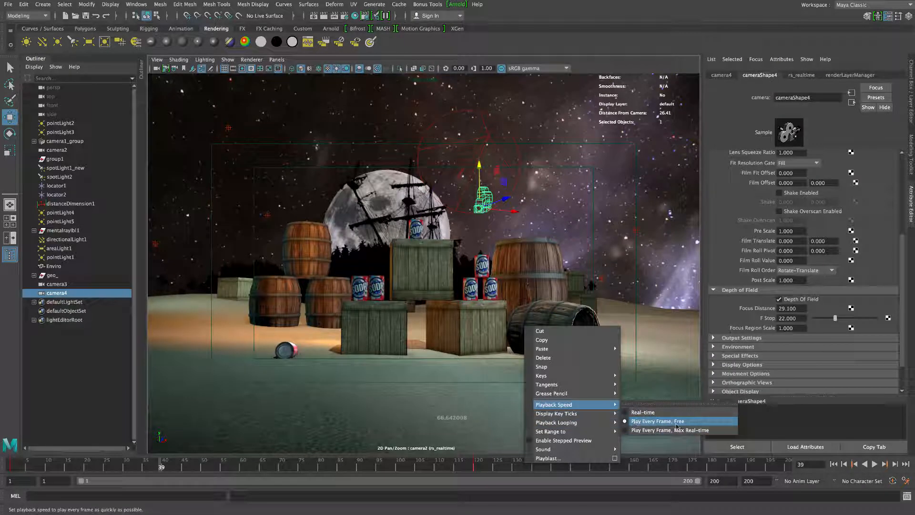
mouse_move(643, 412)
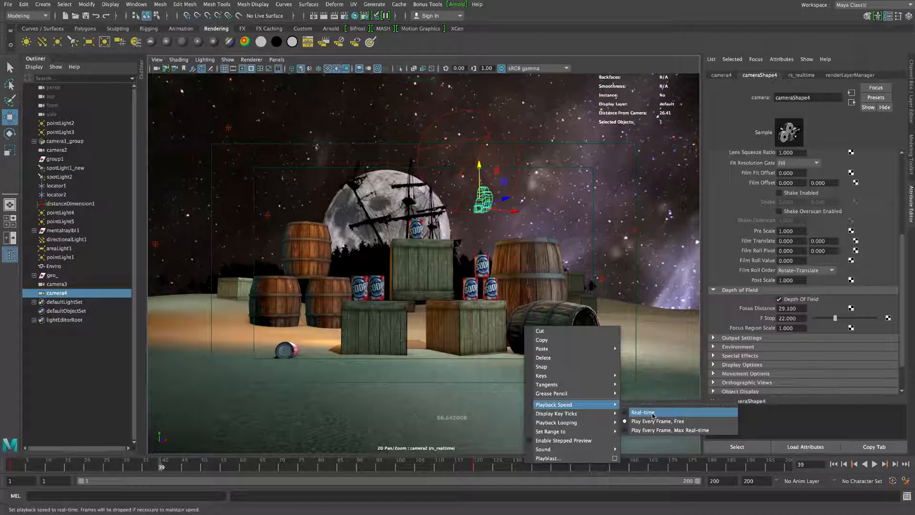
left_click(642, 412)
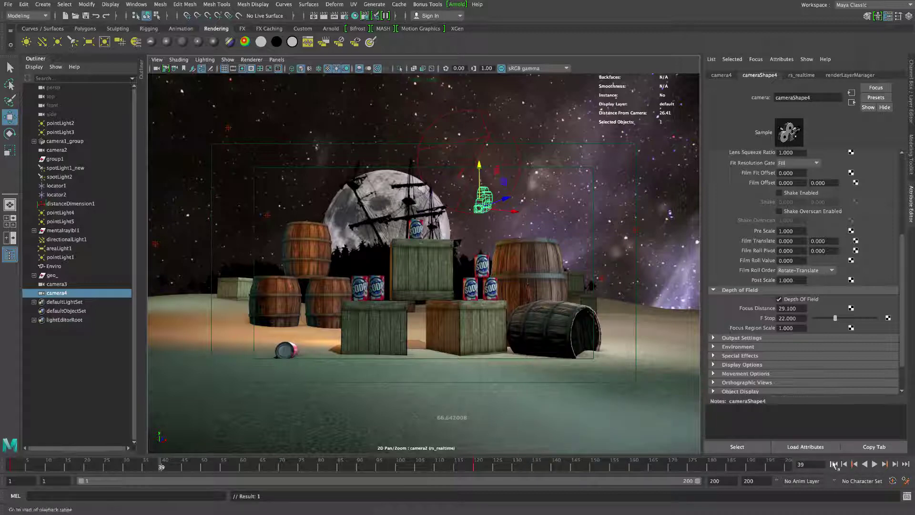
left_click(874, 464)
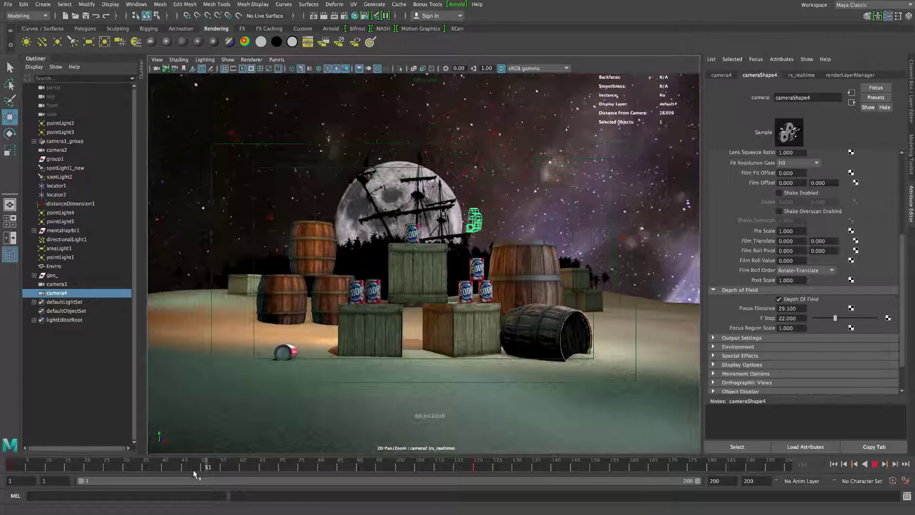
Uncheck Depth Of Field on camera2 and play back its camera move once
left_click(57, 150)
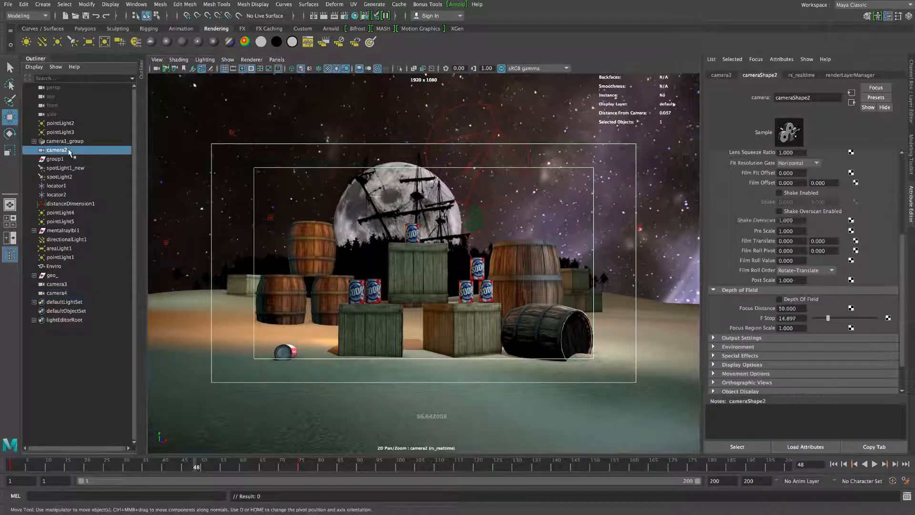
left_click(782, 299)
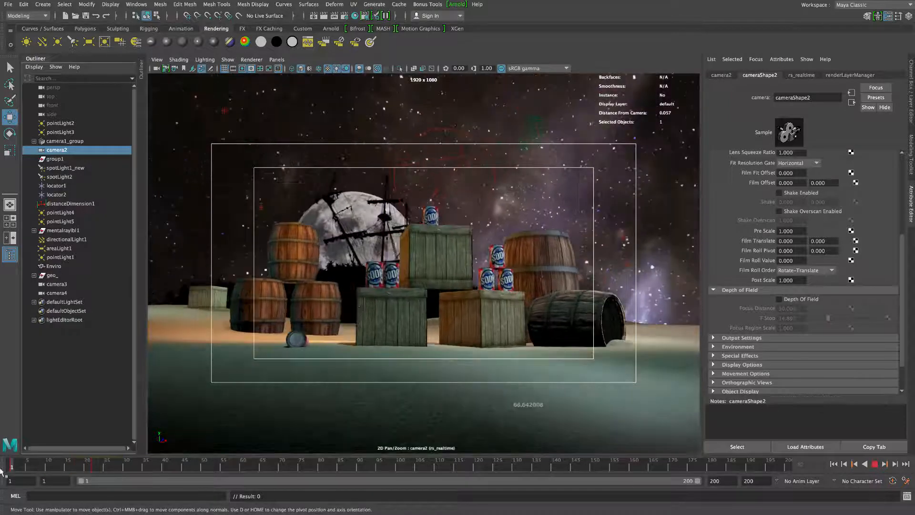
left_click(874, 464)
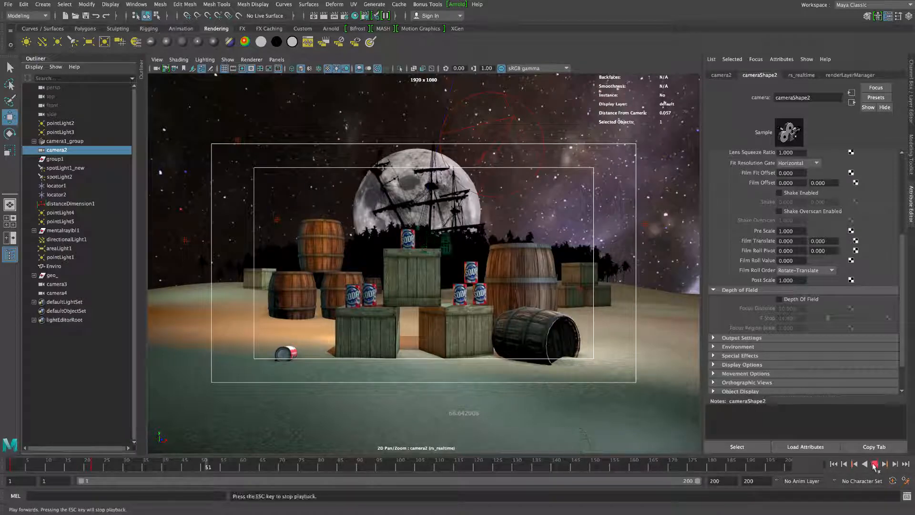
left_click(874, 464)
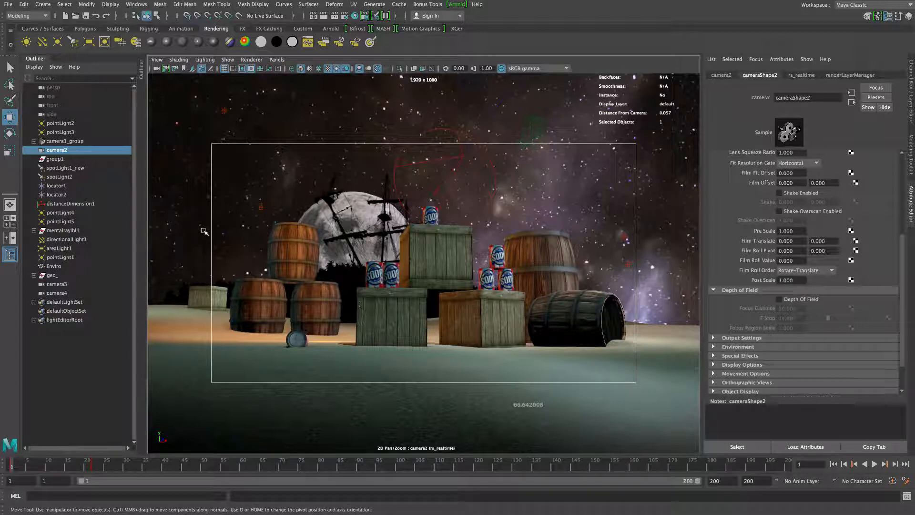
mouse_move(382, 314)
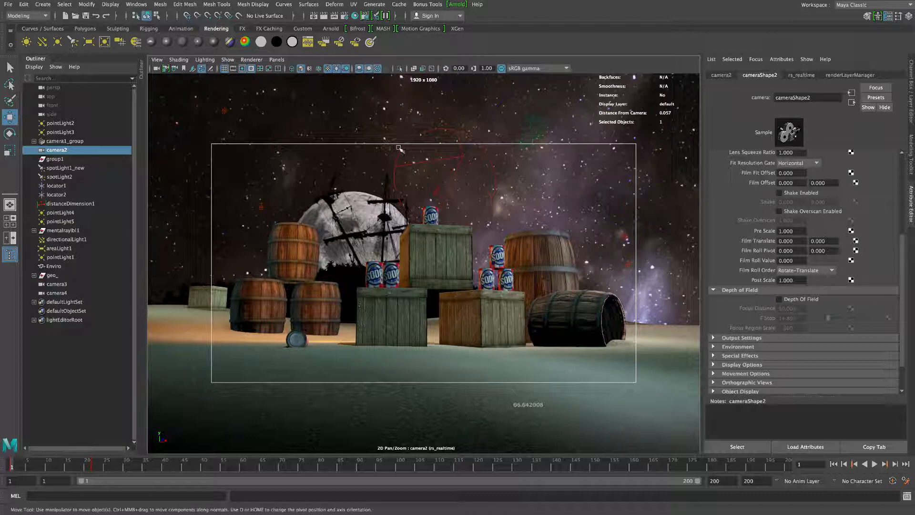
Enable viewport motion blur and play camera2's fast move so the scene streaks
left_click(874, 464)
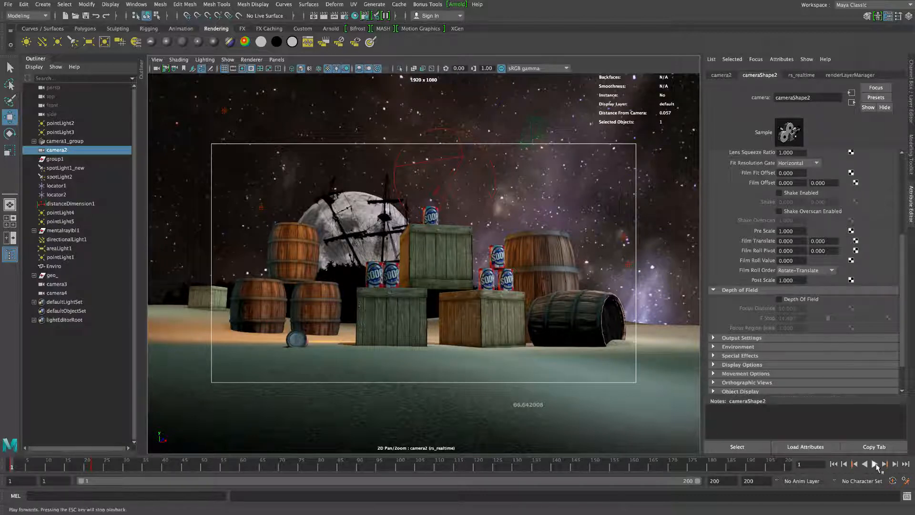
left_click(874, 465)
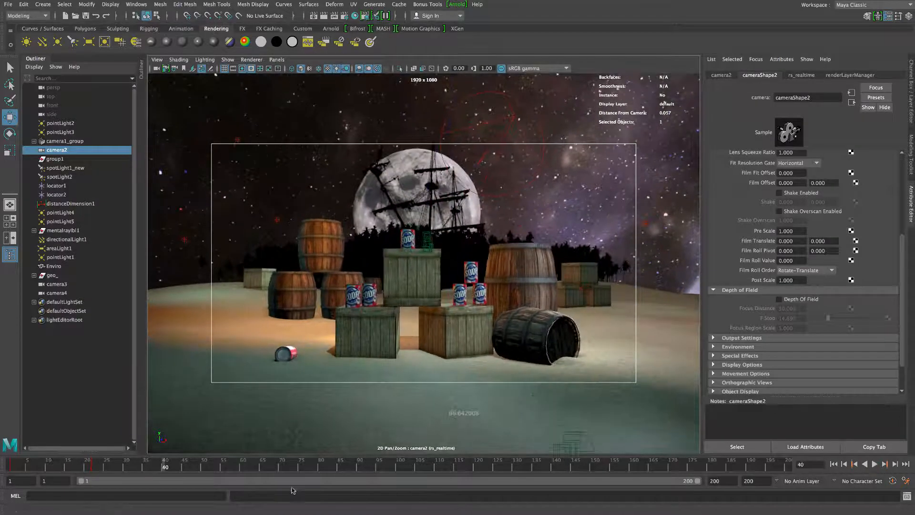
left_click(127, 464)
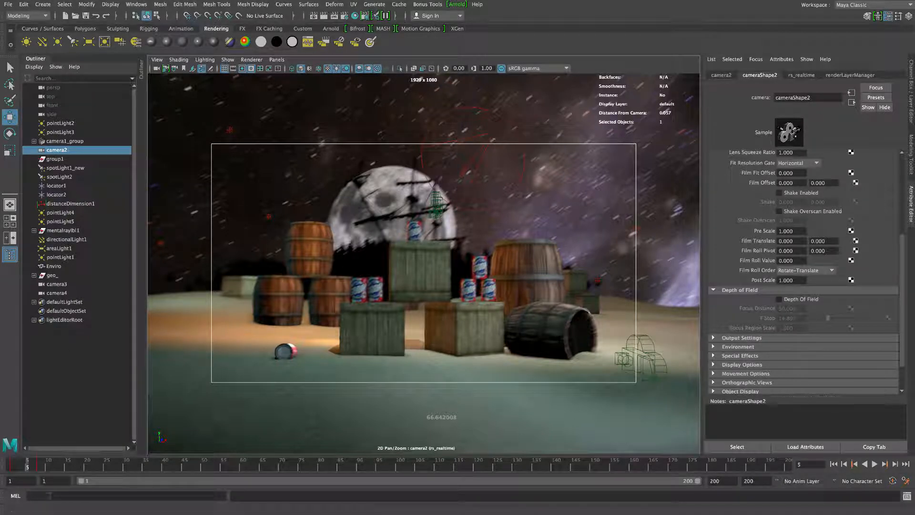
left_click(875, 464)
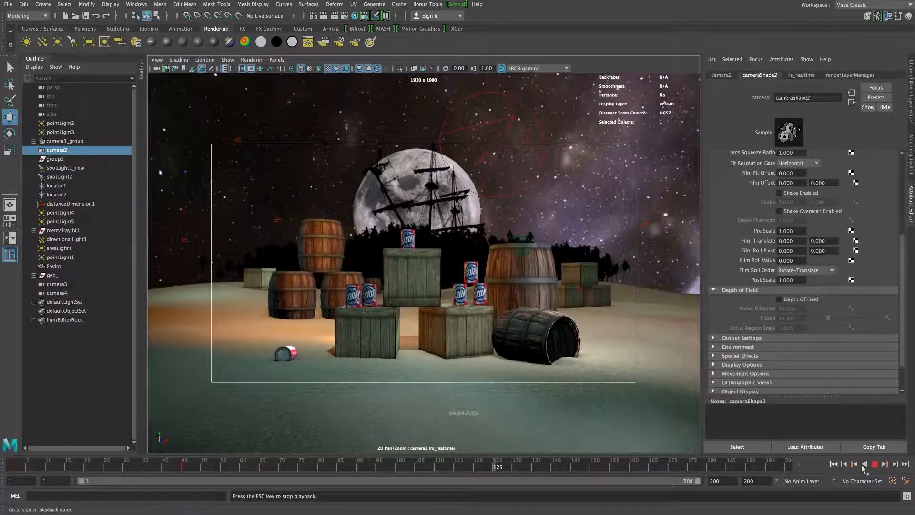
Jump back to the start of the range, replay the move and stop partway through
left_click(876, 465)
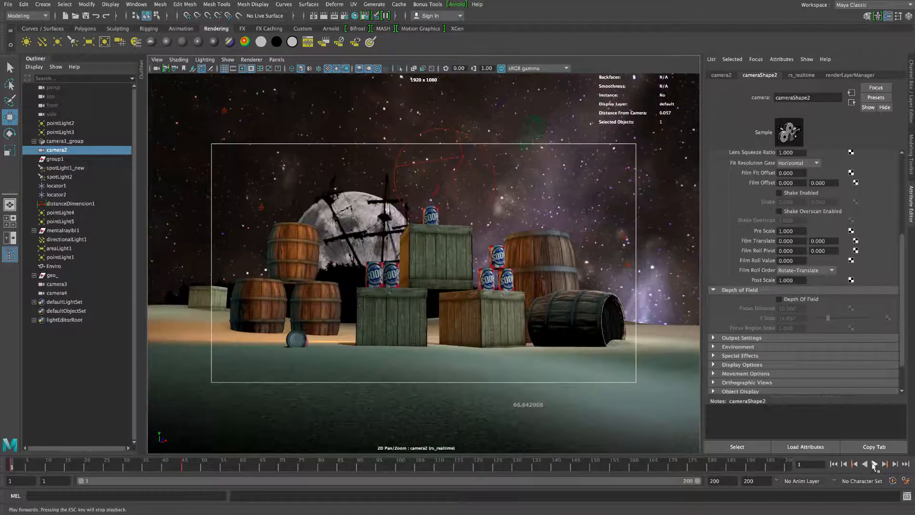
left_click(874, 464)
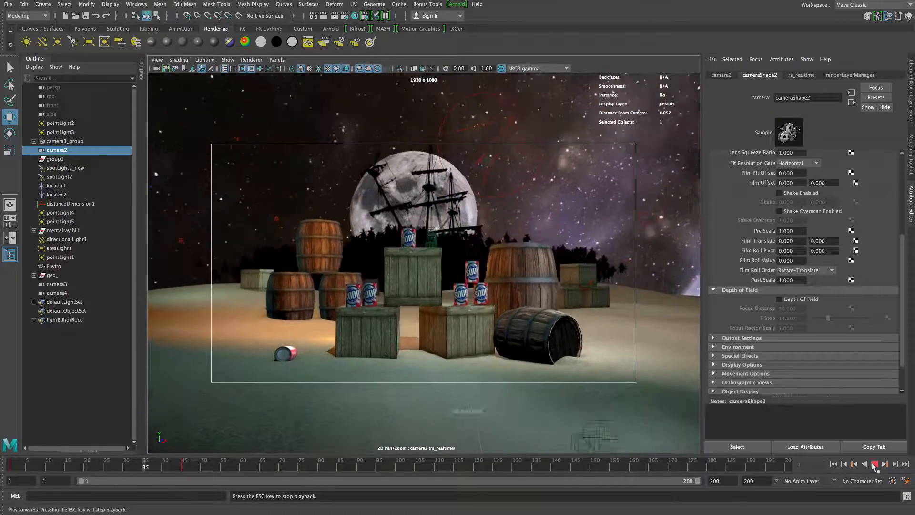
left_click(884, 464)
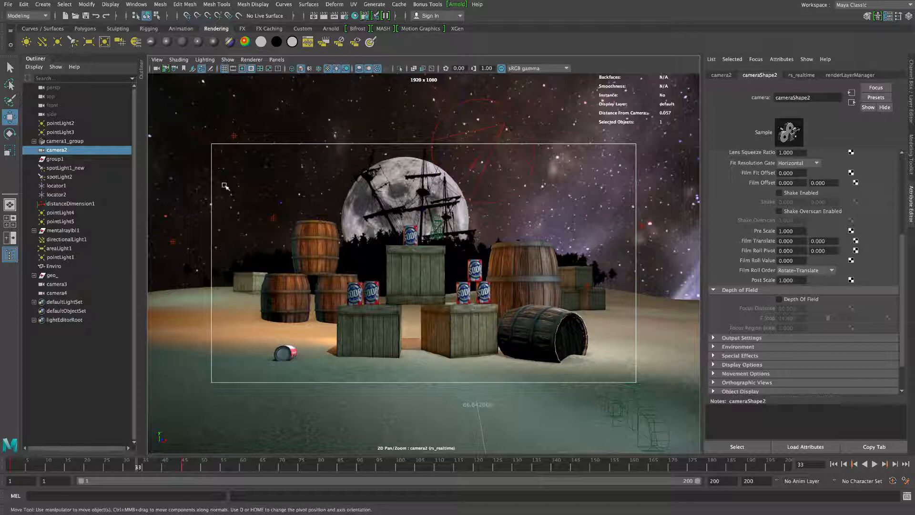
mouse_move(318, 220)
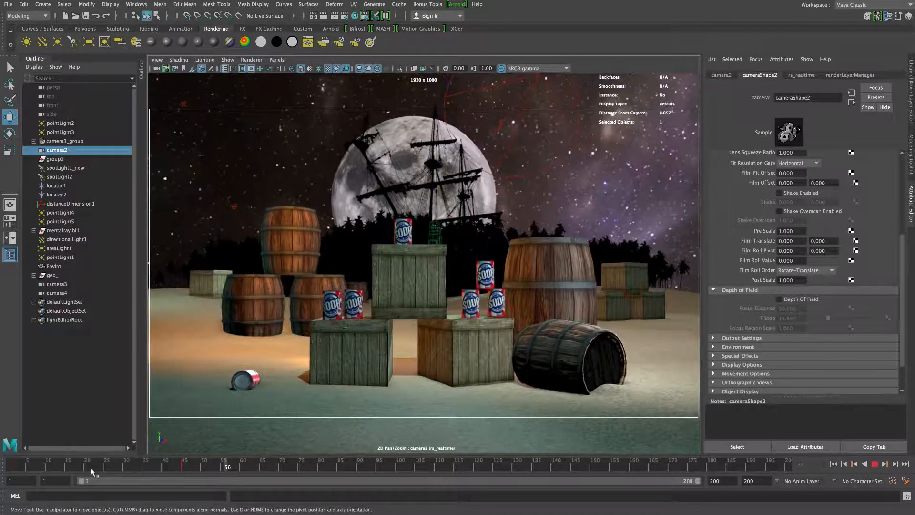
Fit camera2's resolution gate to the panel and replay the wide island shot
left_click(177, 467)
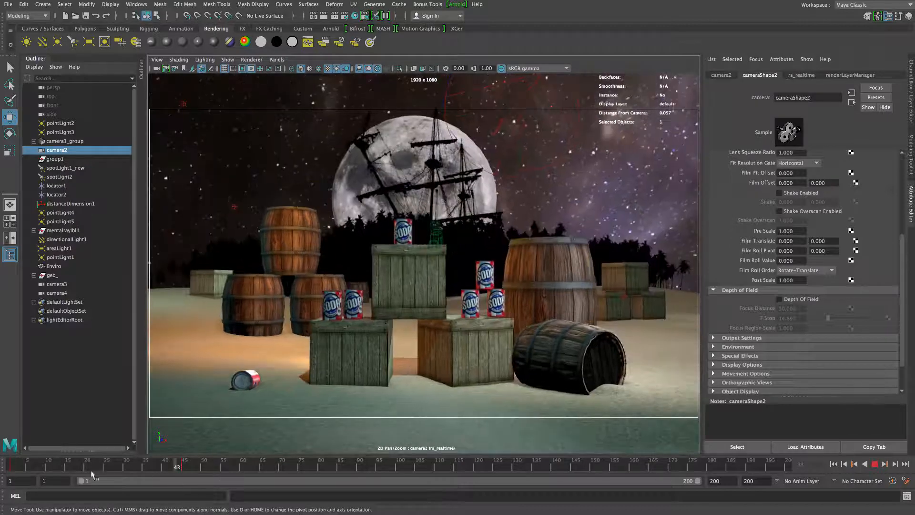
left_click(276, 59)
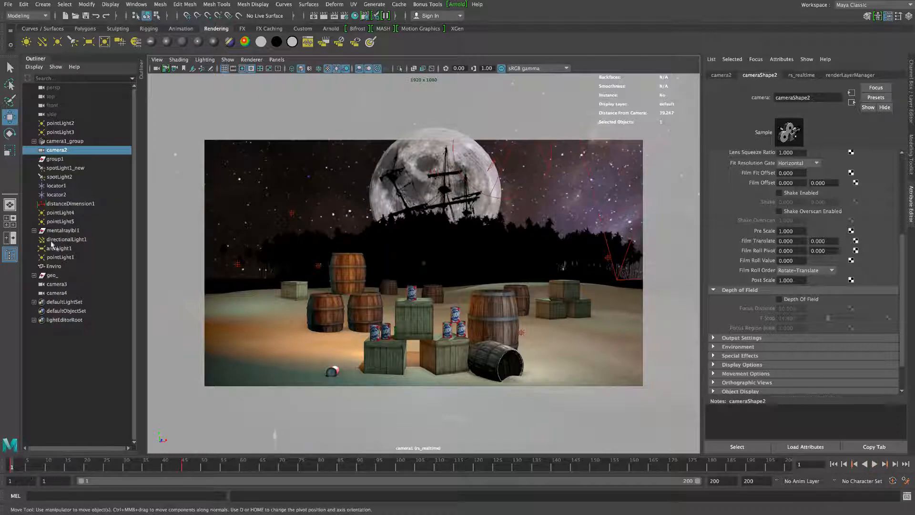
Look through the close-up crate-and-soda-can camera and show camera3 then camera4's attributes
left_click(276, 59)
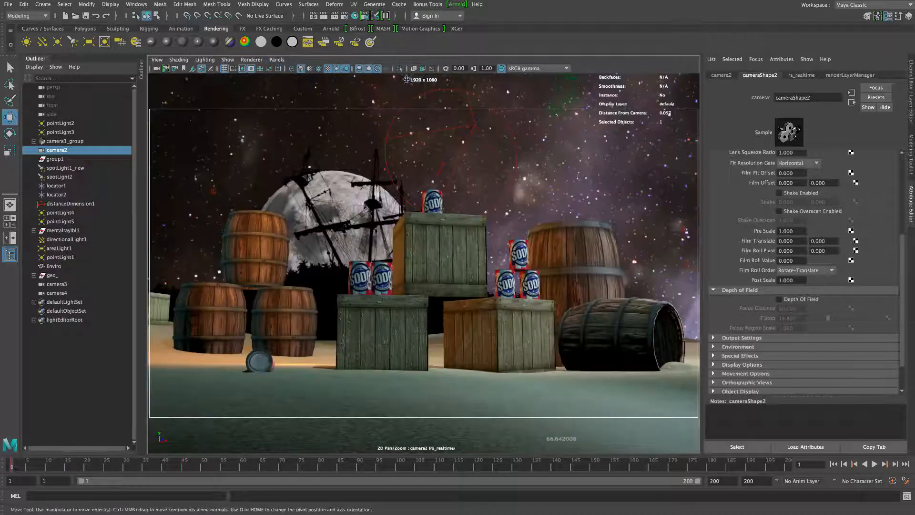
left_click(57, 292)
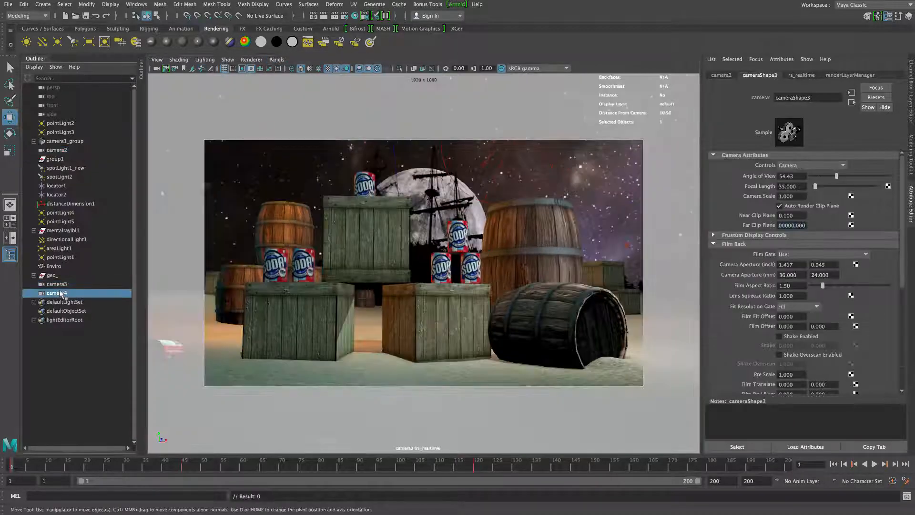
left_click(57, 293)
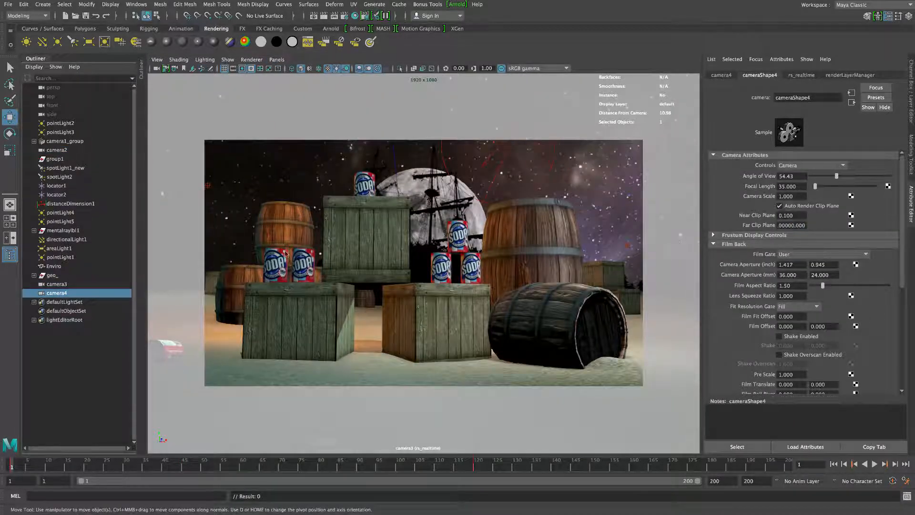